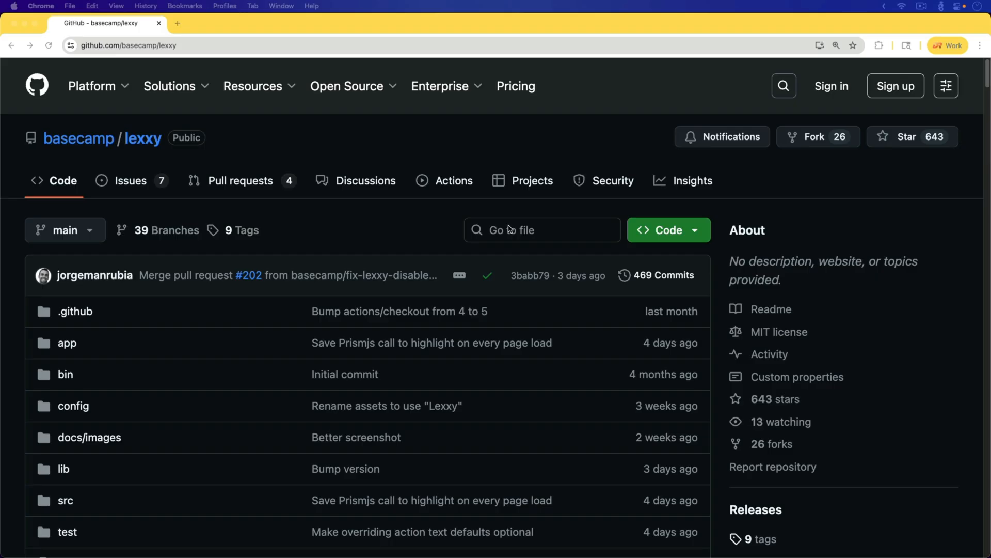
mouse_move(433, 216)
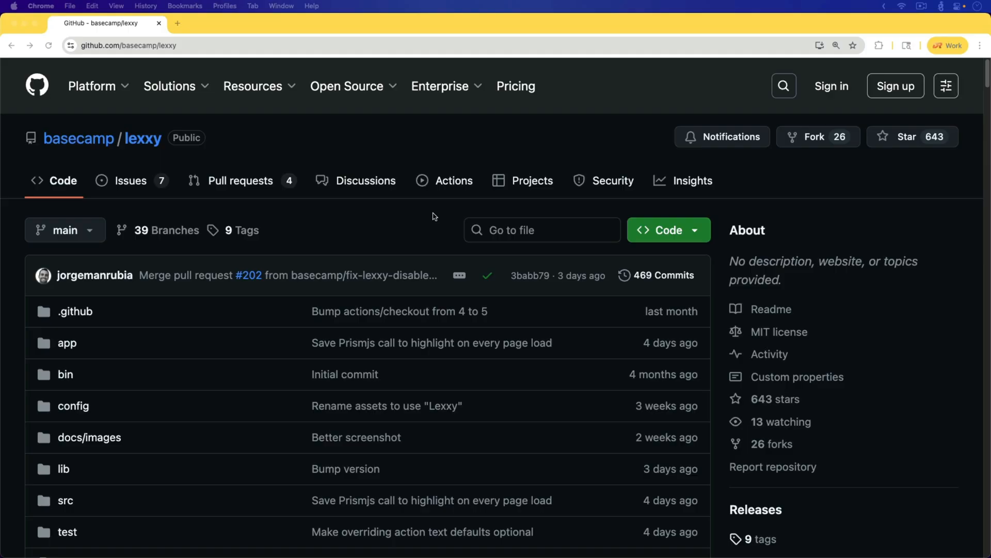
mouse_move(429, 220)
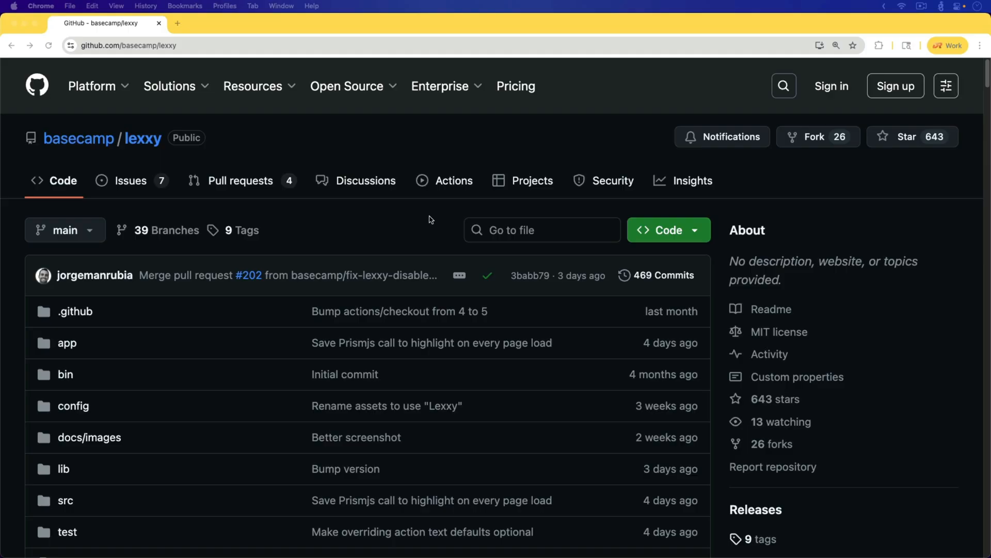
mouse_move(420, 245)
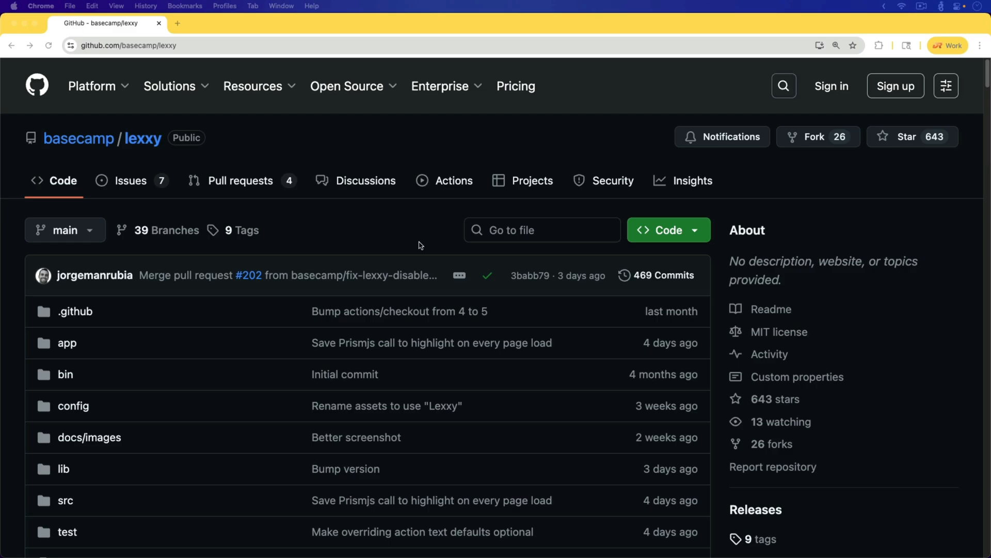
scroll("down", 3)
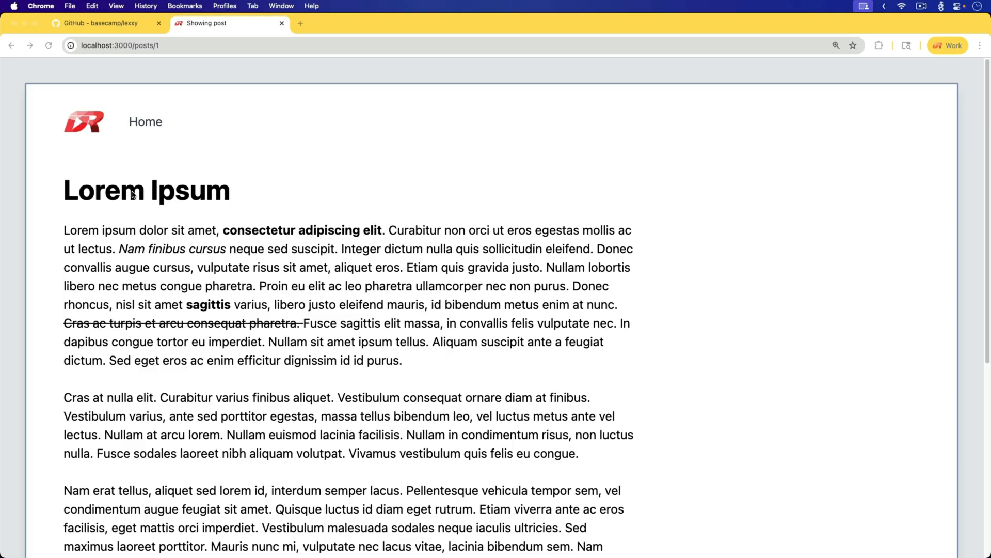
mouse_move(328, 267)
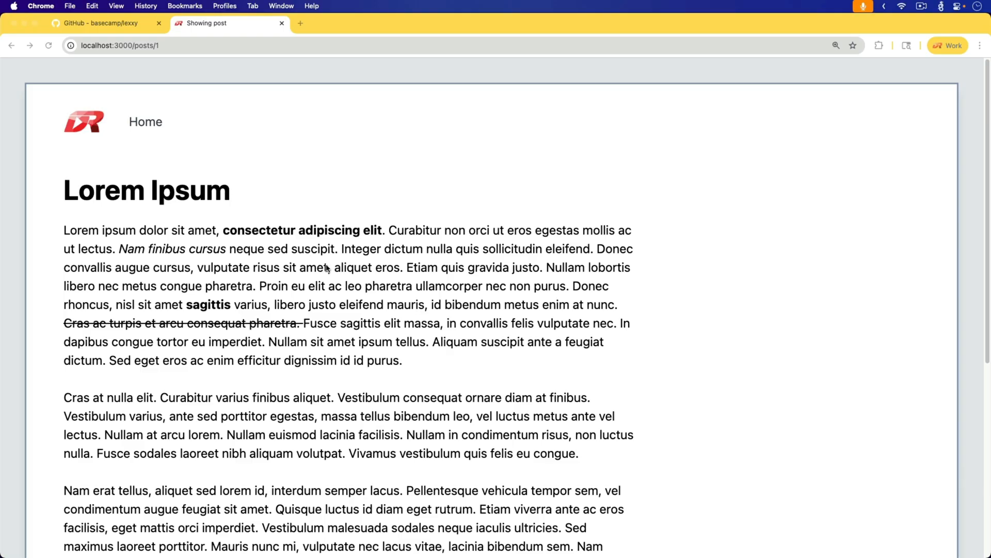